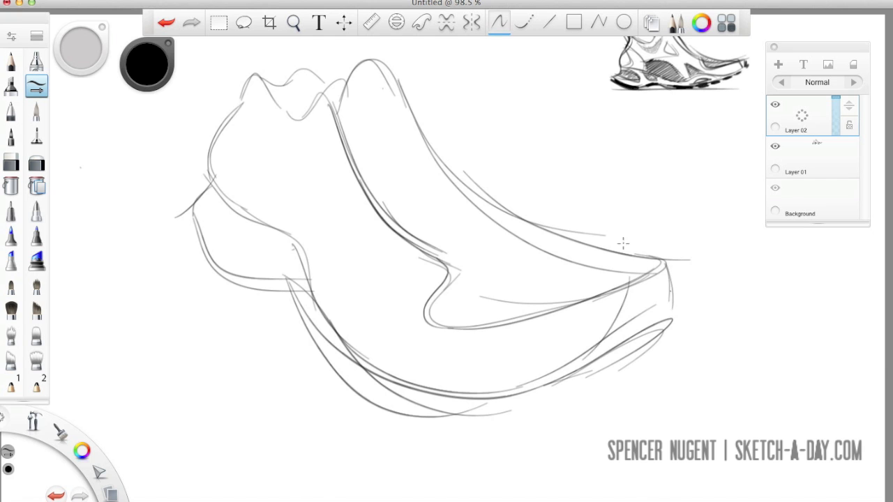
Step: Add a third layer and trace a bolder shoe outline with two heel pull tabs
{"action": "left_click", "coordinate": [778, 64]}
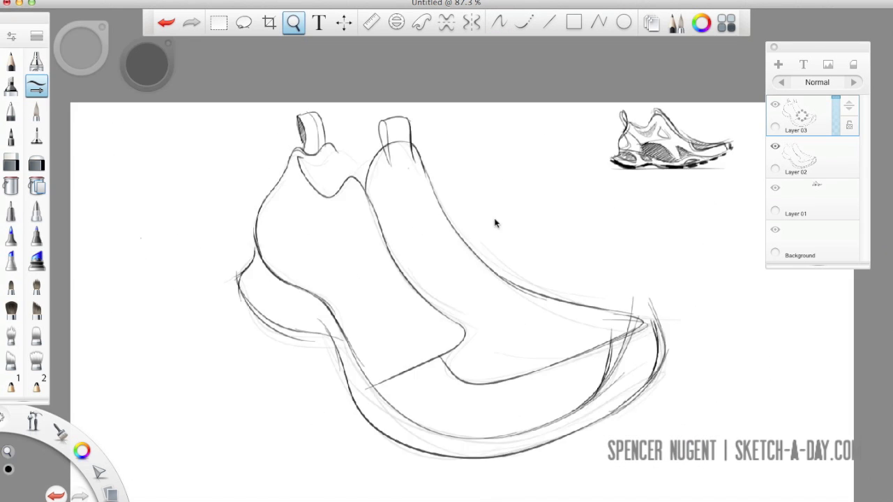
Step: Draw lace eyelet loops, side ventilation slots, heel cushion and tongue guide lines on a fourth layer
{"action": "left_click", "coordinate": [498, 23]}
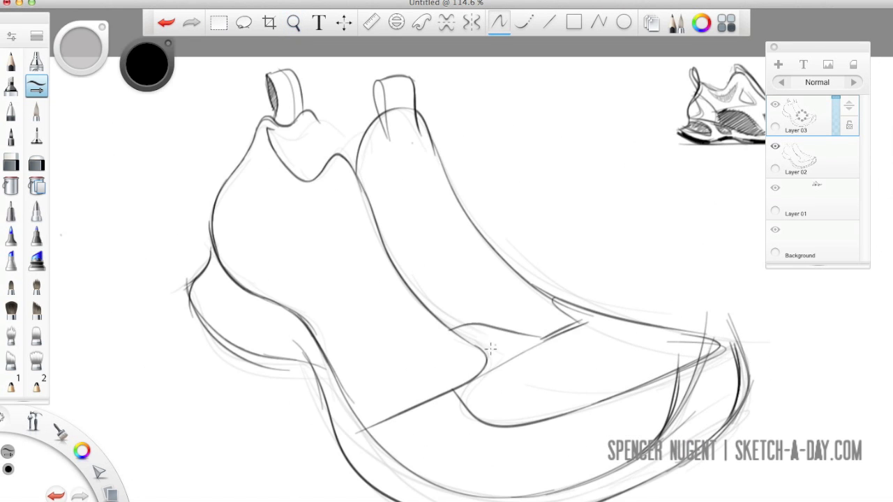
{"action": "left_click", "coordinate": [293, 22]}
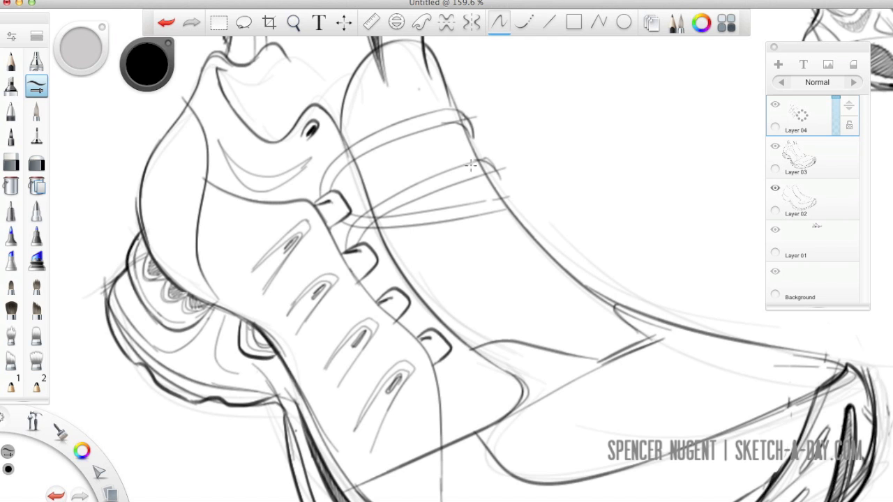
Step: Refine the toe, draw banded tongue panels, hatch the inner collar dark and sketch a right lace
{"action": "left_click_drag", "start_coordinate": [471, 165], "coordinate": [422, 332]}
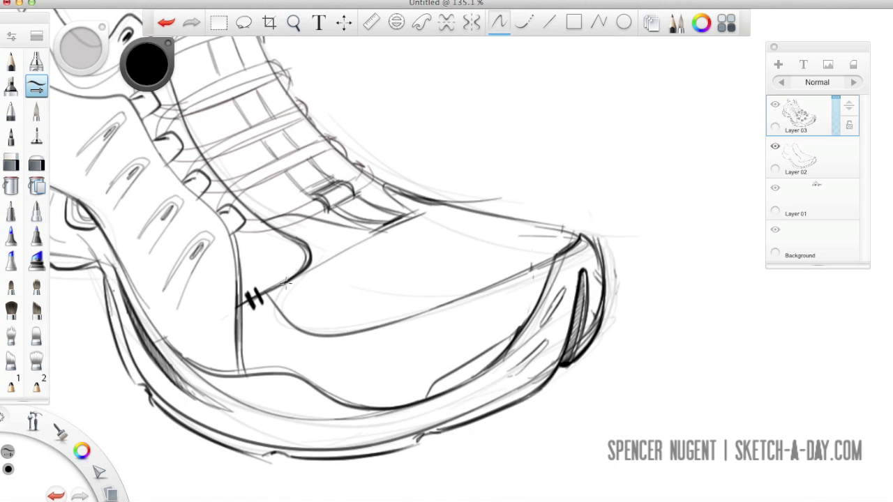
{"action": "left_click", "coordinate": [293, 22]}
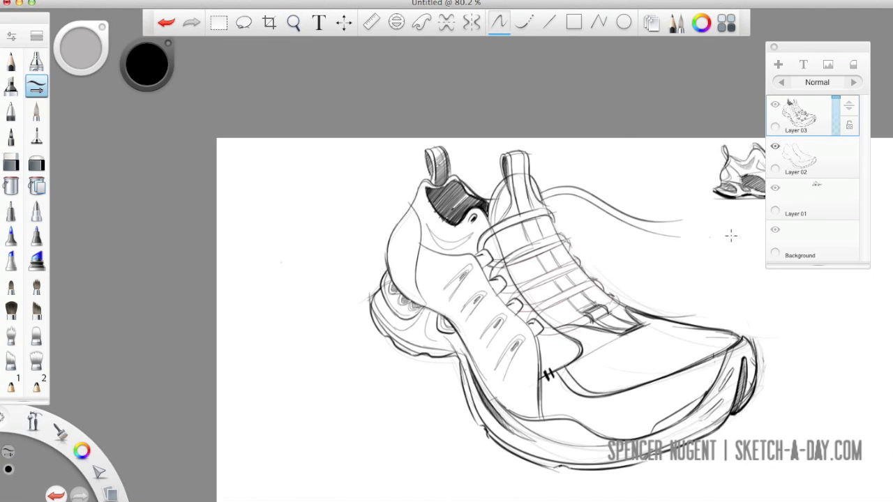
Step: Draw the lace trailing left and thicken the sole's tread edge with heavy dark strokes
{"action": "left_click_drag", "start_coordinate": [733, 233], "coordinate": [370, 182]}
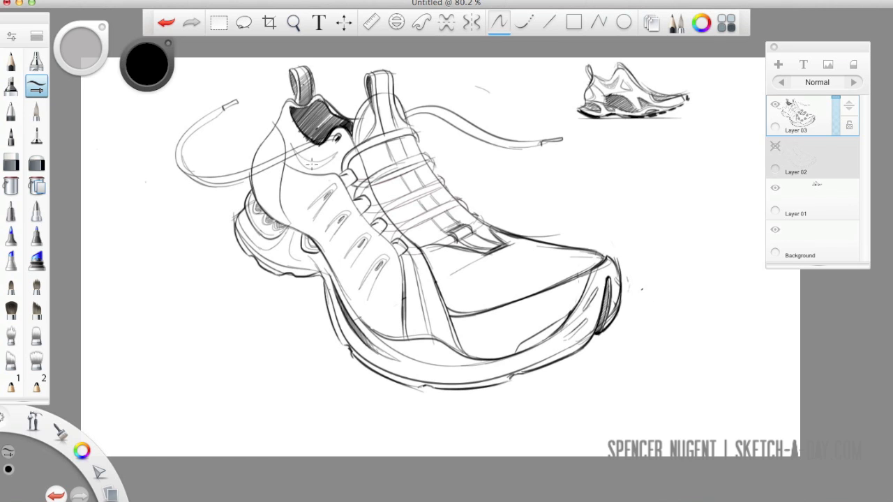
{"action": "left_click_drag", "start_coordinate": [419, 272], "coordinate": [510, 230]}
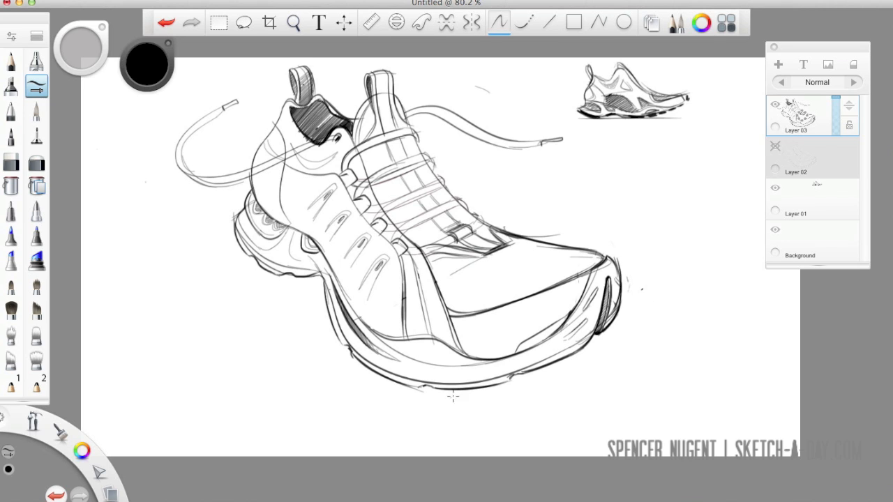
{"action": "left_click_drag", "start_coordinate": [447, 391], "coordinate": [607, 314]}
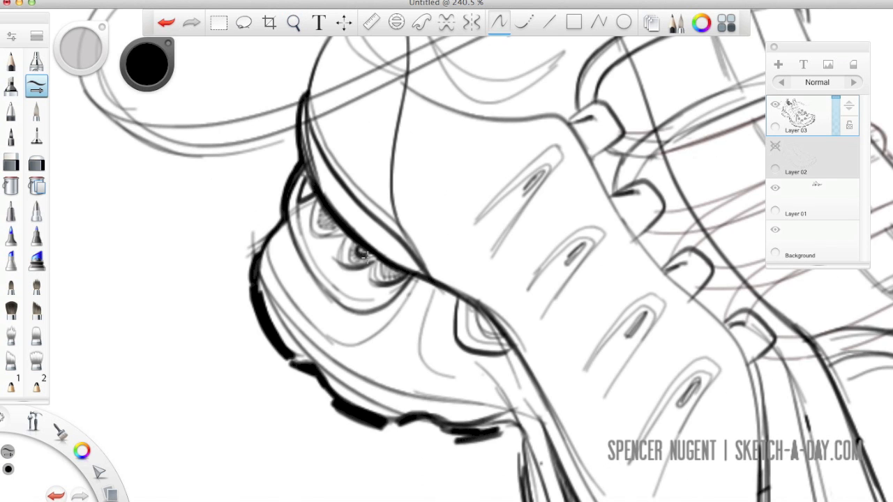
{"action": "left_click", "coordinate": [293, 22]}
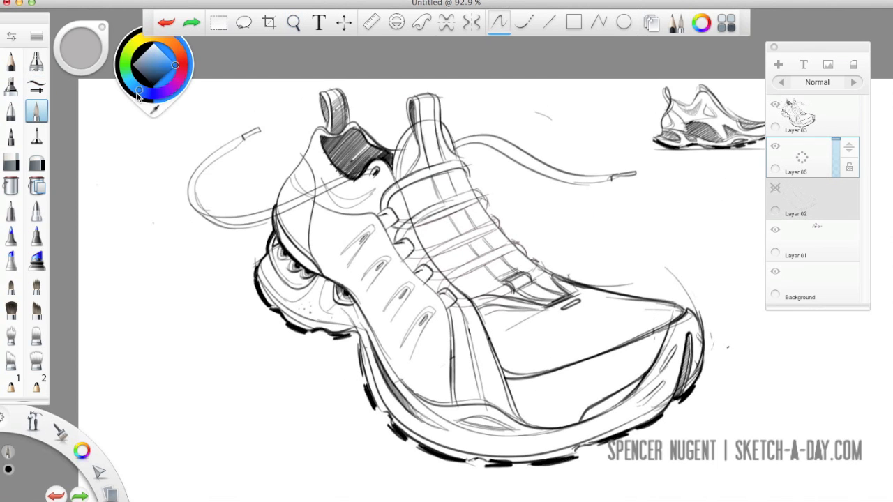
Step: Choose bright blue and fill the side panel and toe panel
{"action": "left_click_drag", "start_coordinate": [314, 203], "coordinate": [331, 261]}
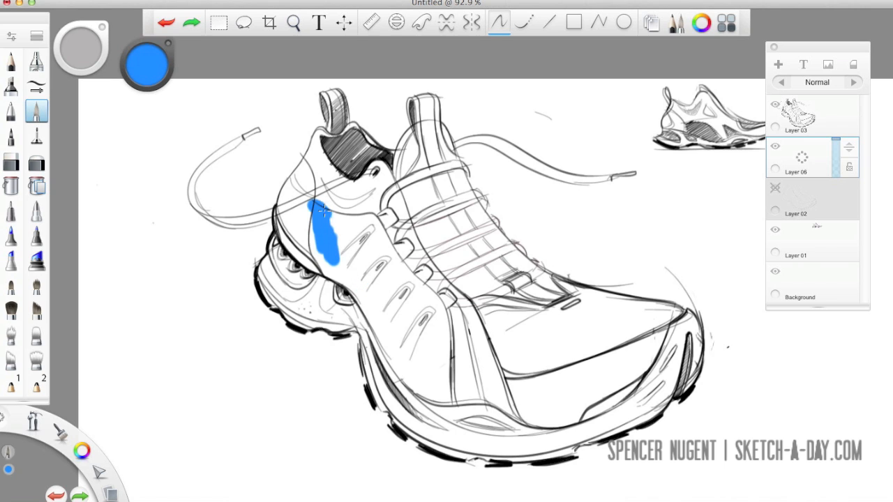
{"action": "left_click_drag", "start_coordinate": [321, 209], "coordinate": [450, 384]}
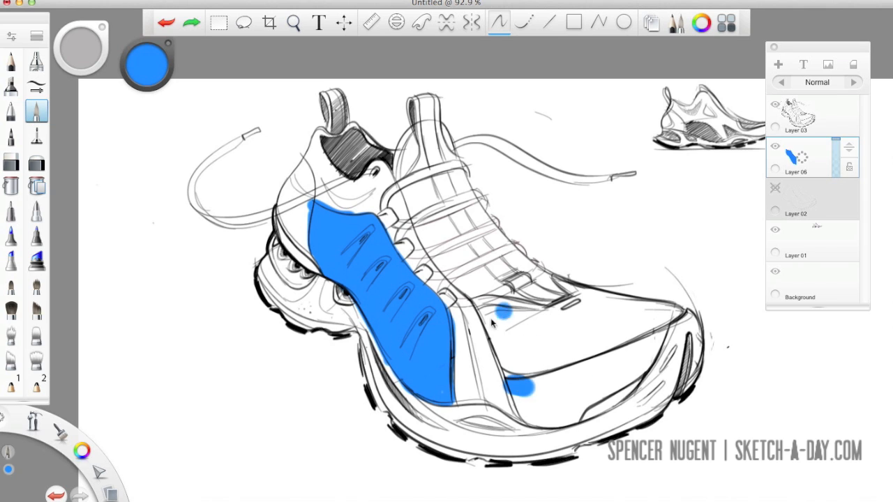
{"action": "left_click_drag", "start_coordinate": [503, 314], "coordinate": [572, 300]}
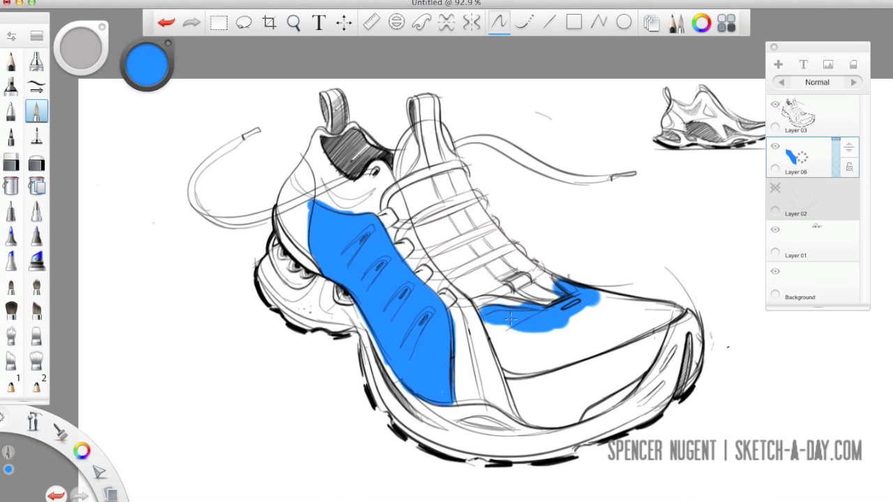
{"action": "left_click_drag", "start_coordinate": [510, 319], "coordinate": [585, 340]}
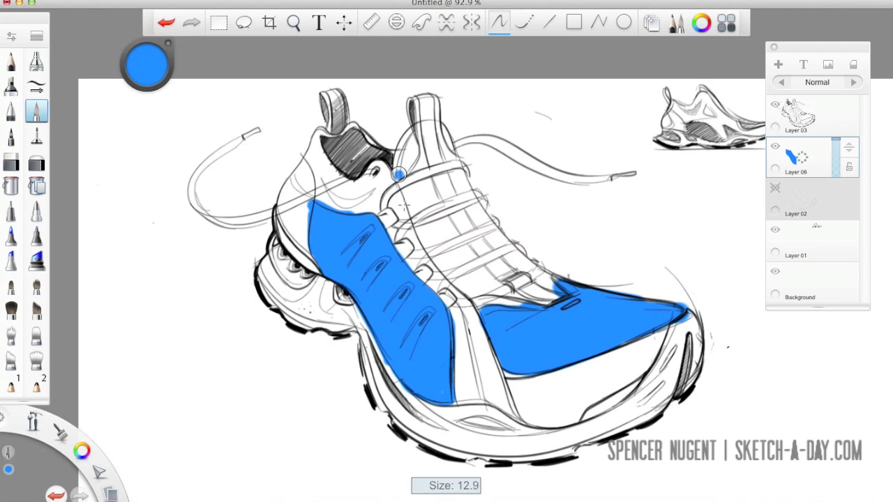
Step: Paint the heel collar and sole stripe blue, erase toe overspill, and add a layer
{"action": "left_click_drag", "start_coordinate": [400, 174], "coordinate": [418, 140]}
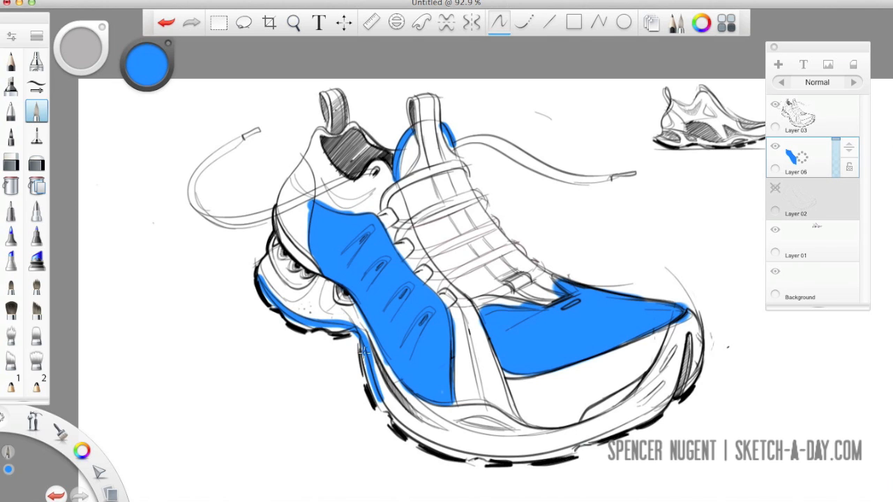
{"action": "left_click_drag", "start_coordinate": [359, 352], "coordinate": [468, 457]}
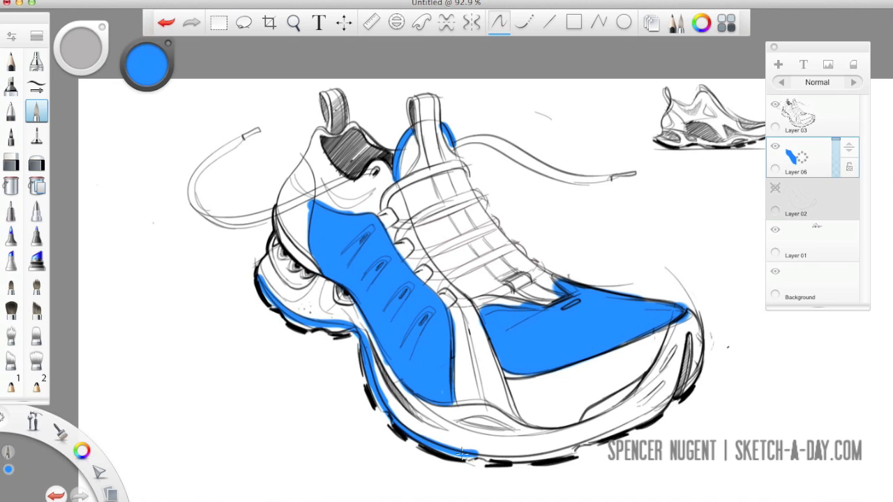
{"action": "left_click_drag", "start_coordinate": [453, 453], "coordinate": [683, 391]}
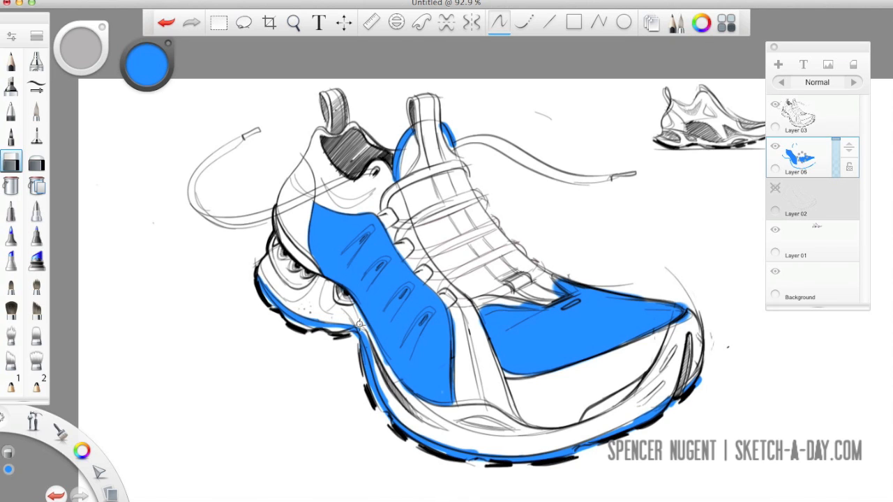
{"action": "left_click_drag", "start_coordinate": [360, 324], "coordinate": [394, 419]}
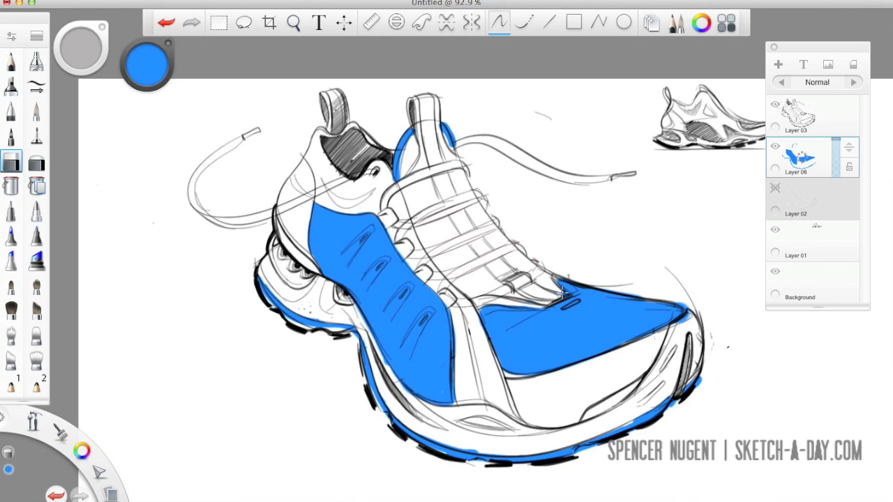
{"action": "mouse_move", "coordinate": [443, 122]}
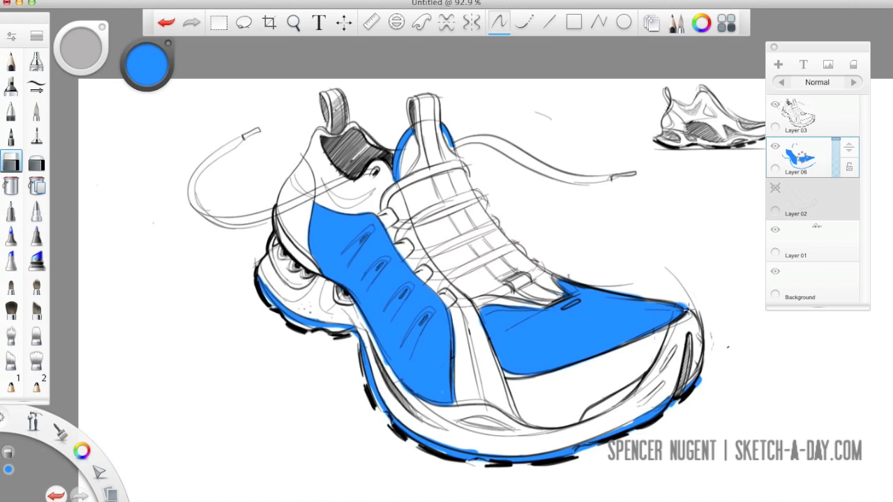
{"action": "left_click", "coordinate": [778, 64]}
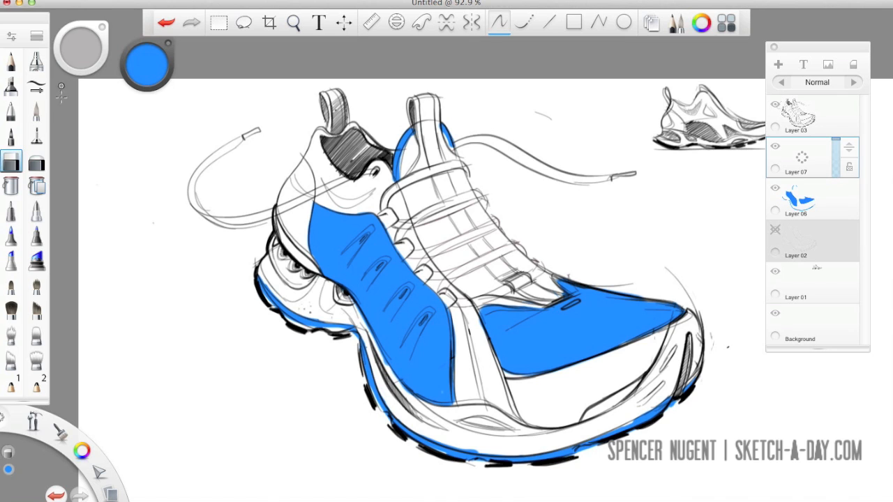
Step: Shade the heel and mid panel light gray, and the tongue and toe wall dark gray
{"action": "left_click", "coordinate": [147, 63]}
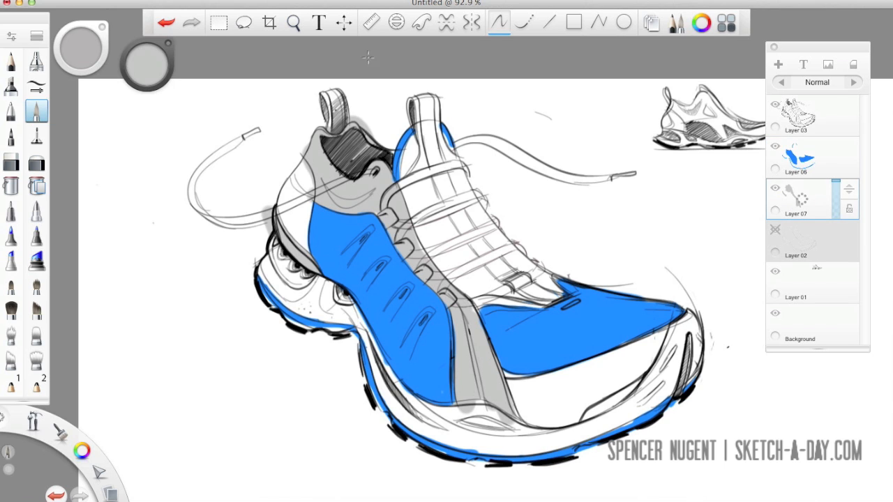
{"action": "mouse_move", "coordinate": [157, 104]}
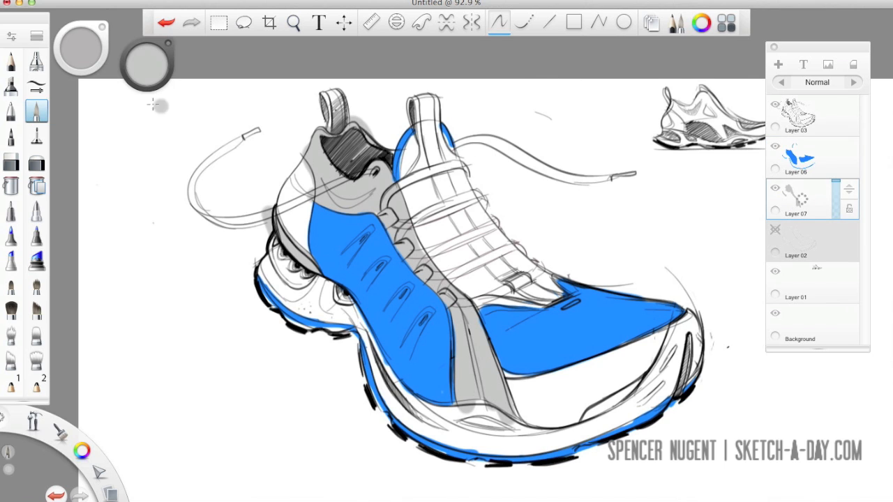
{"action": "left_click", "coordinate": [146, 63]}
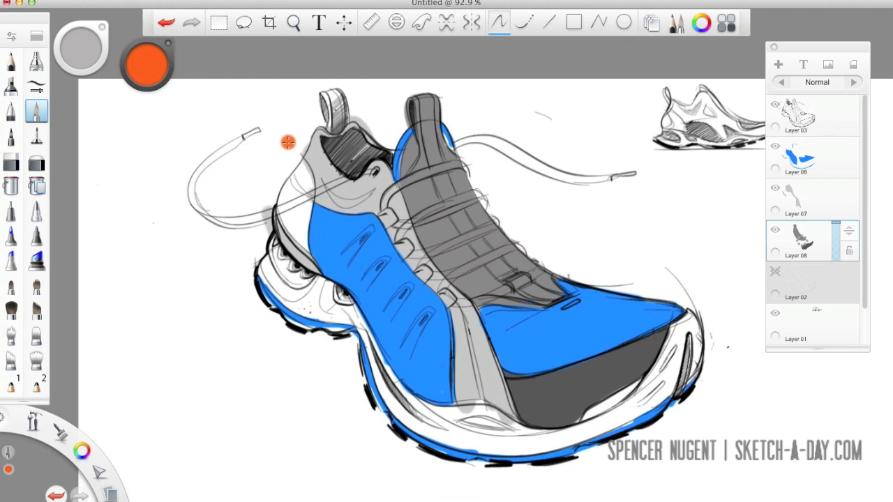
Step: Paint the heel panel, lace loops and right lace orange
{"action": "left_click_drag", "start_coordinate": [288, 142], "coordinate": [304, 234]}
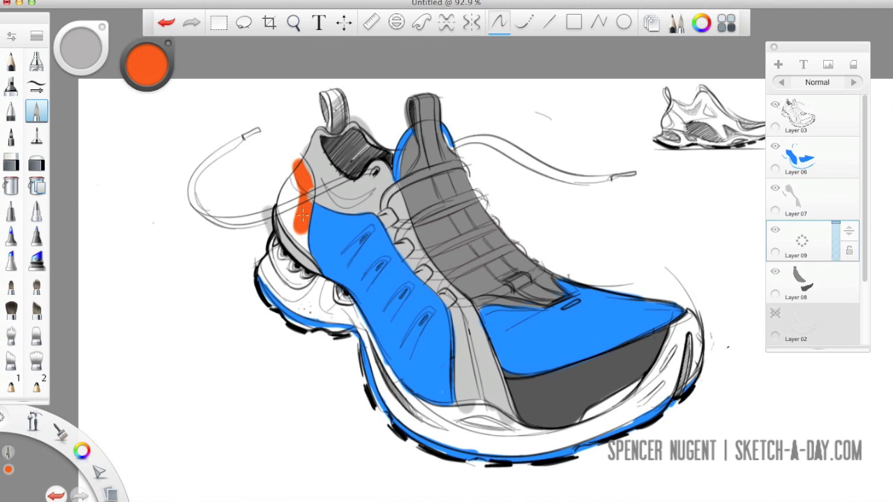
{"action": "left_click_drag", "start_coordinate": [303, 216], "coordinate": [328, 262]}
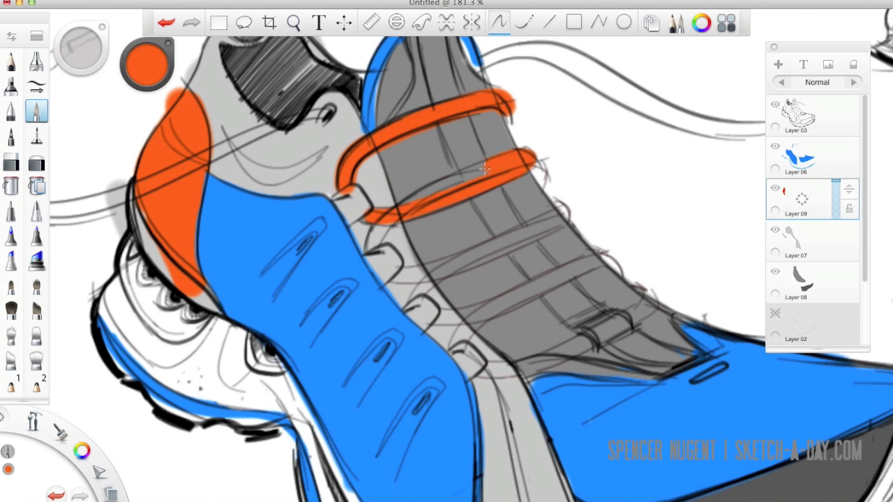
{"action": "left_click_drag", "start_coordinate": [486, 168], "coordinate": [443, 267]}
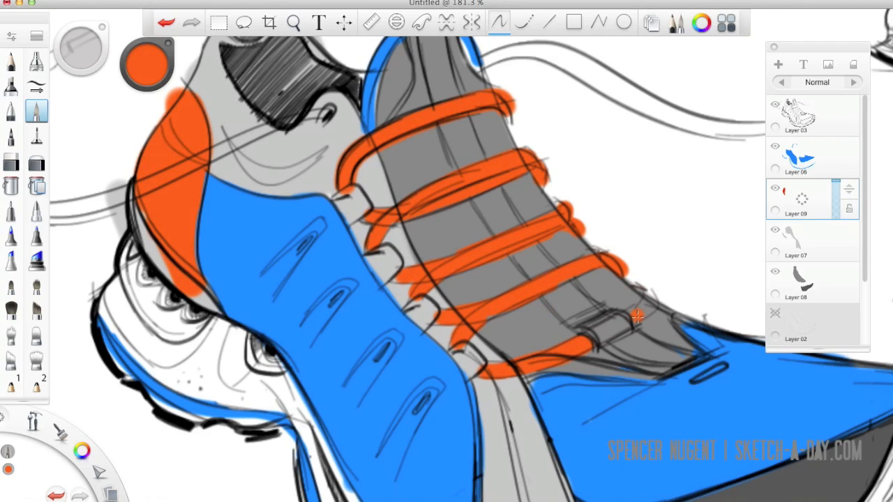
{"action": "left_click", "coordinate": [293, 22]}
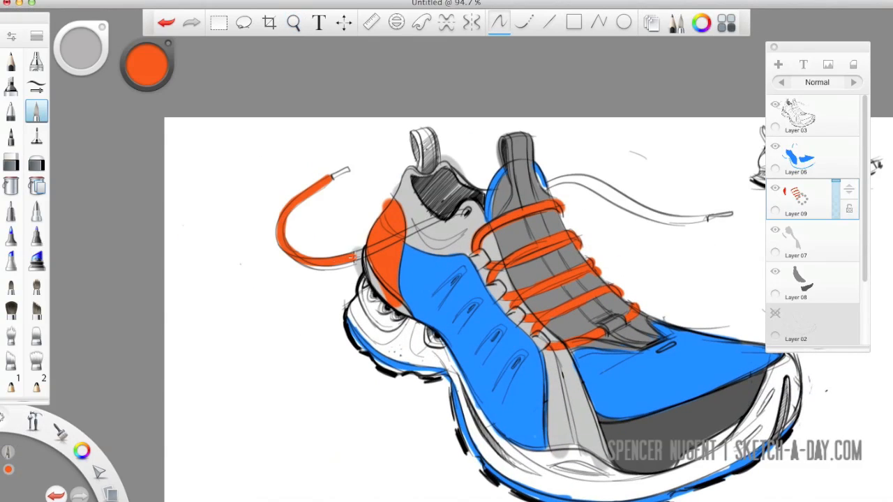
{"action": "left_click_drag", "start_coordinate": [537, 206], "coordinate": [593, 181]}
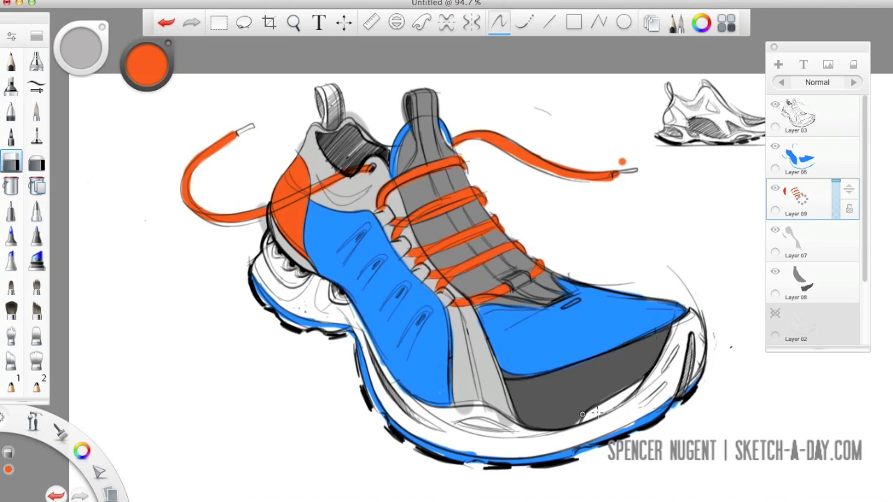
Step: Add an orange accent on the toe tip and a stripe along the outsole
{"action": "left_click", "coordinate": [36, 111]}
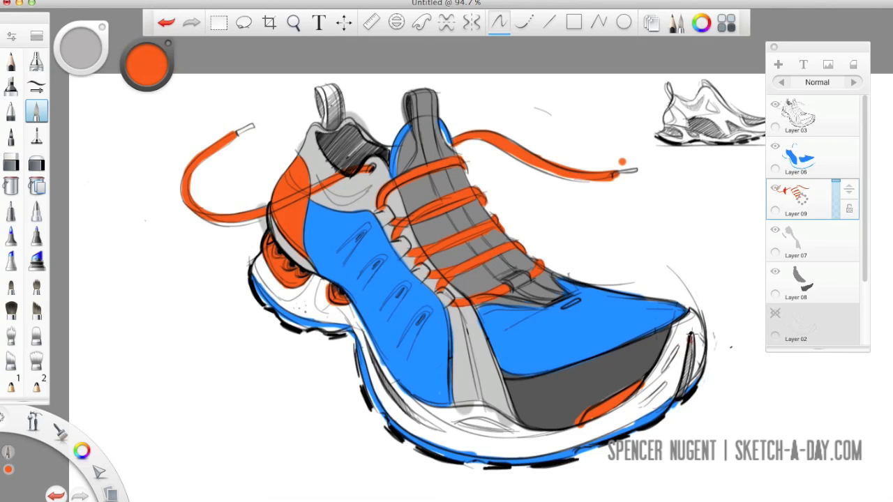
{"action": "left_click_drag", "start_coordinate": [684, 328], "coordinate": [635, 418]}
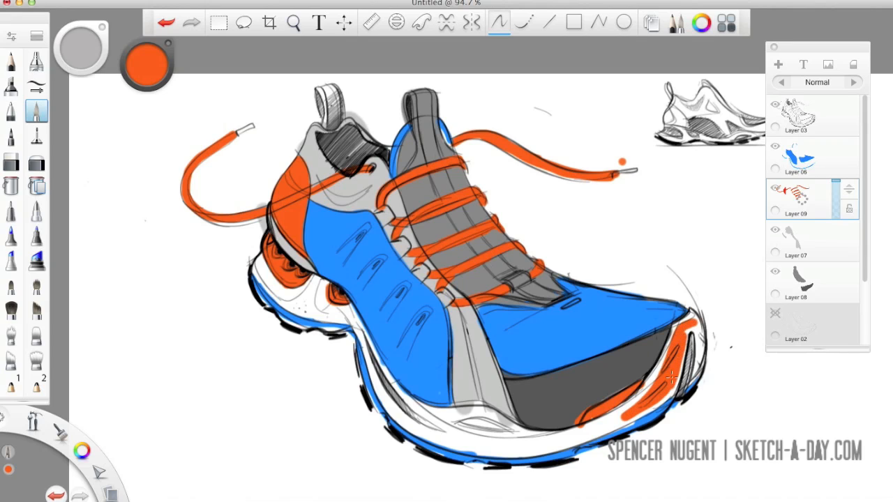
{"action": "left_click_drag", "start_coordinate": [642, 418], "coordinate": [684, 328]}
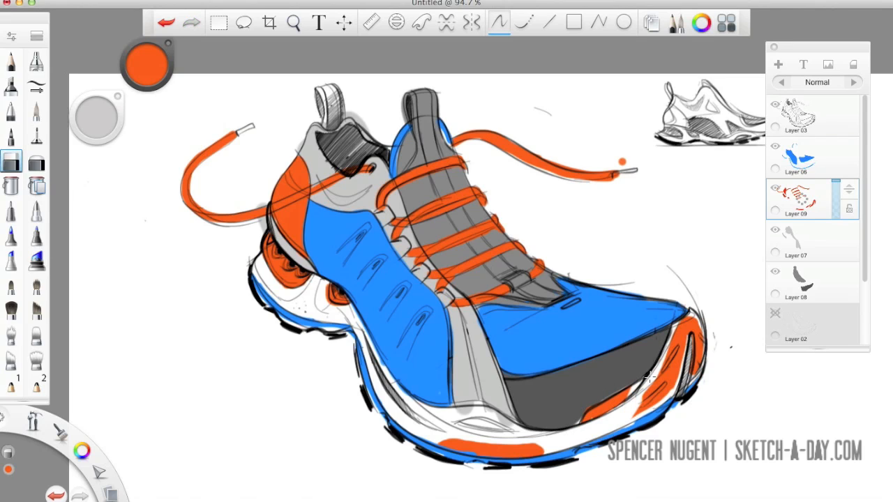
{"action": "left_click_drag", "start_coordinate": [698, 321], "coordinate": [635, 418]}
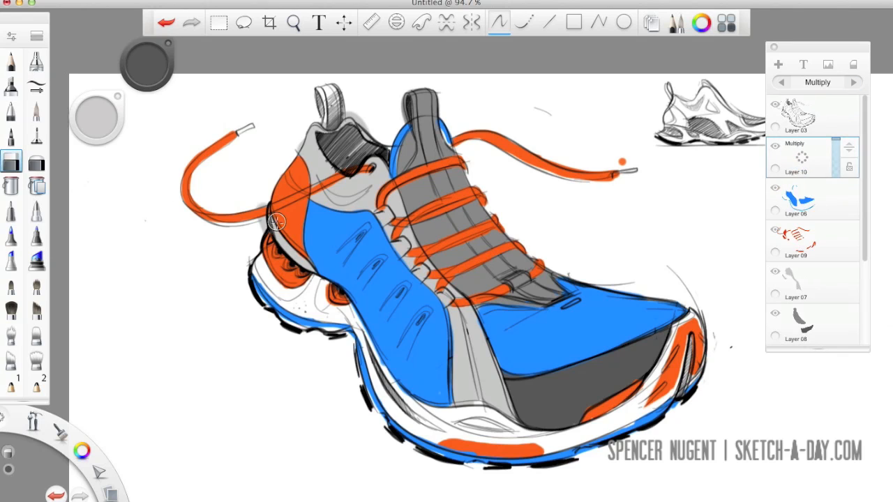
Step: Shade the lower blue side panel and toe with soft dark airbrush tones
{"action": "left_click", "coordinate": [36, 62]}
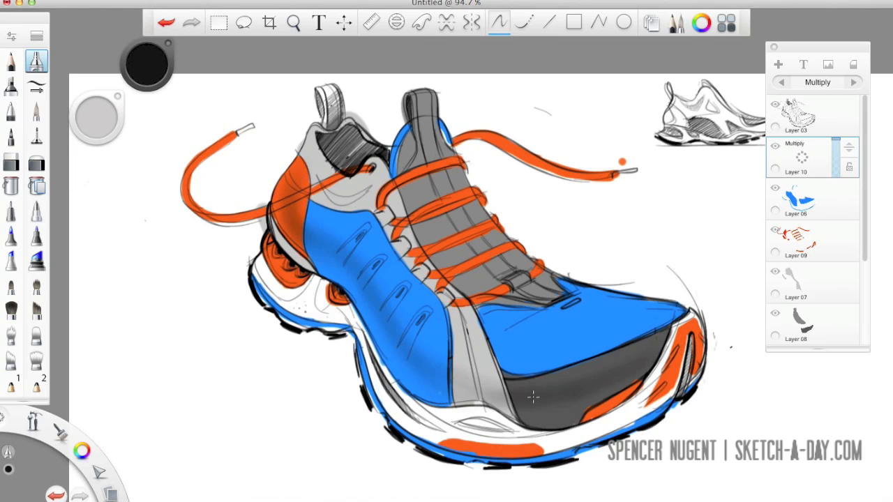
{"action": "left_click_drag", "start_coordinate": [534, 398], "coordinate": [460, 384]}
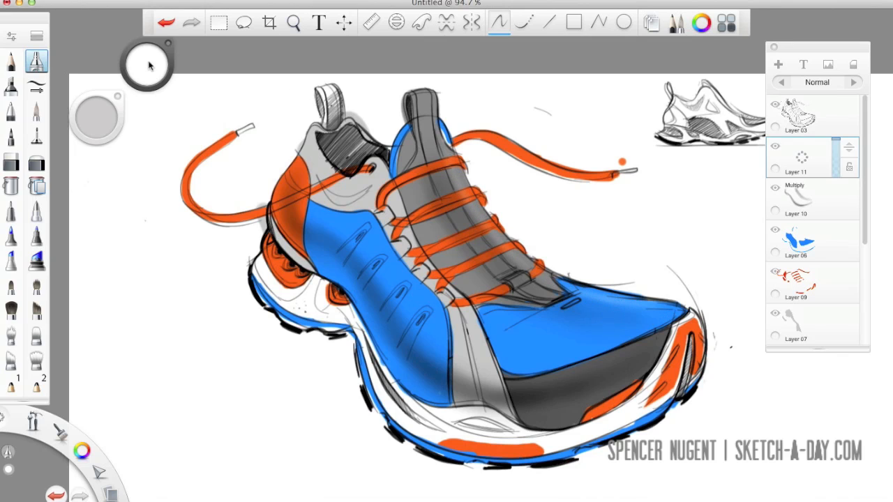
{"action": "mouse_move", "coordinate": [342, 279]}
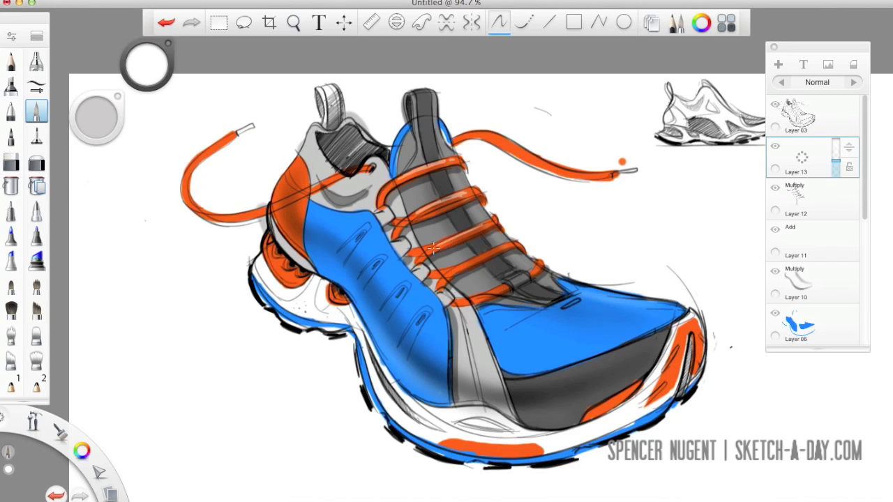
Step: Paint bright white highlights along the orange laces
{"action": "left_click_drag", "start_coordinate": [430, 248], "coordinate": [517, 240]}
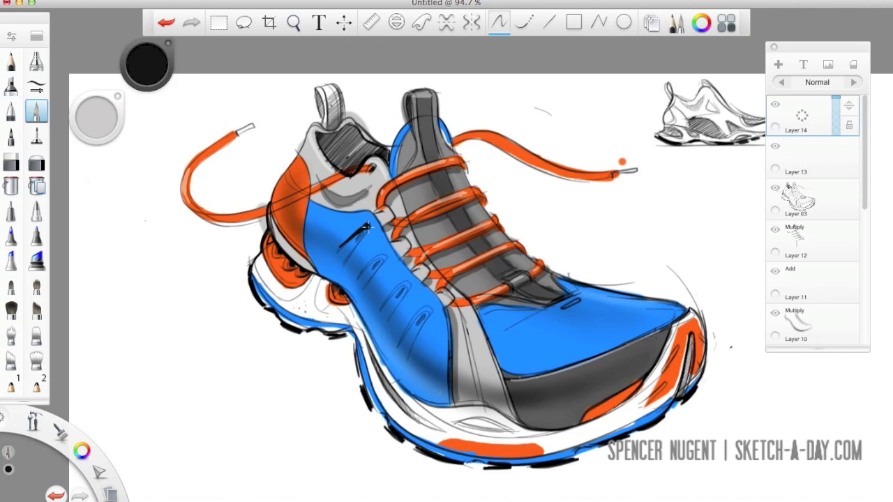
Step: Darken the side vent openings in black and rim the vent edges with white highlights
{"action": "left_click_drag", "start_coordinate": [366, 238], "coordinate": [419, 286]}
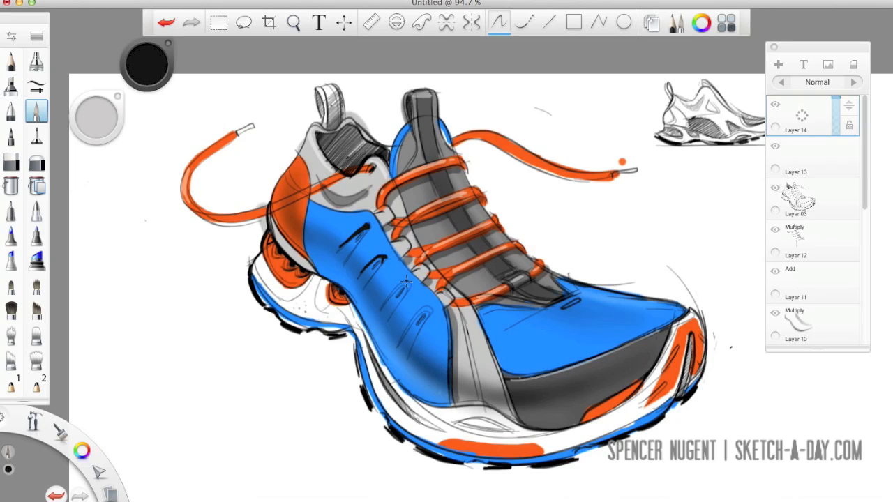
{"action": "left_click_drag", "start_coordinate": [405, 279], "coordinate": [426, 310]}
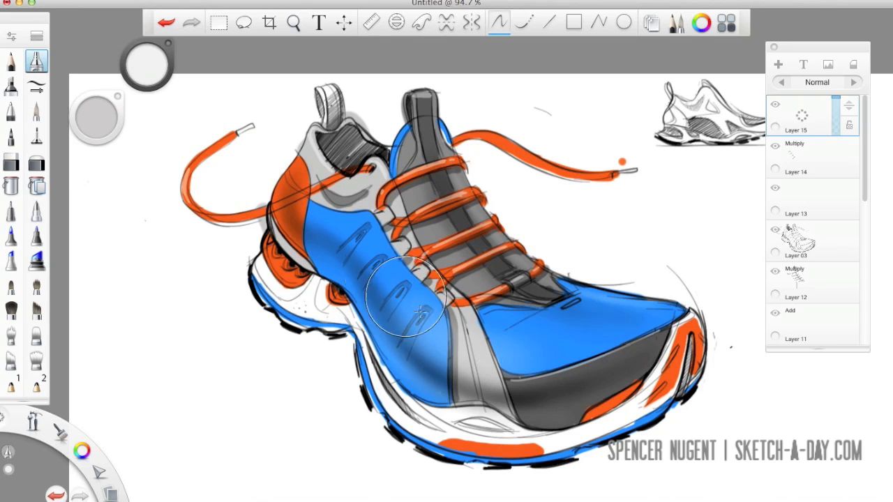
{"action": "left_click_drag", "start_coordinate": [408, 307], "coordinate": [478, 349]}
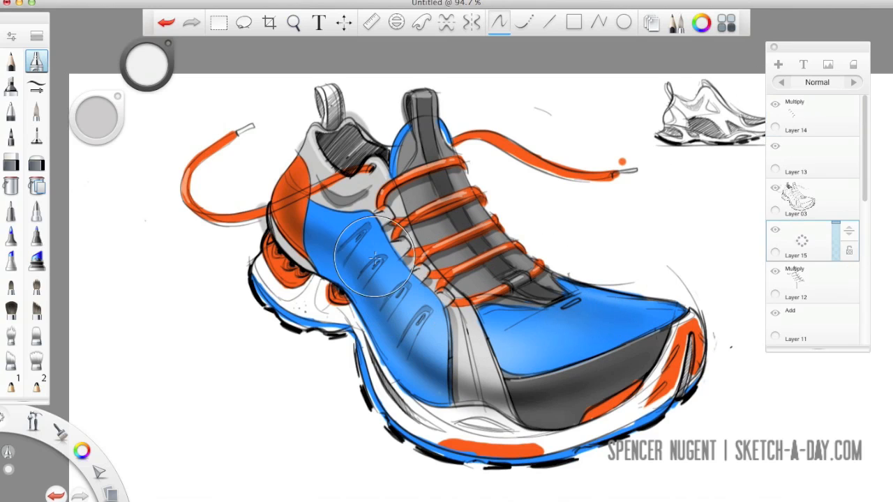
{"action": "left_click_drag", "start_coordinate": [374, 254], "coordinate": [409, 304]}
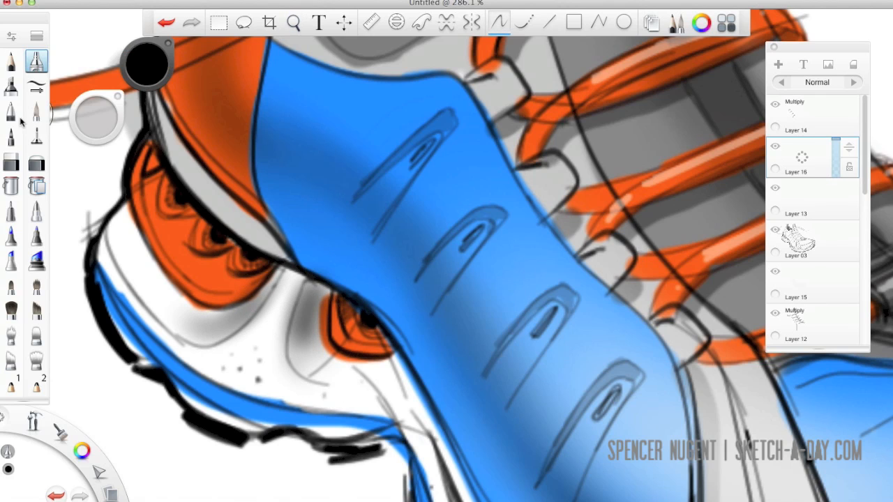
Step: Shade the white midsole below the toe with a soft gray airbrush stroke
{"action": "left_click", "coordinate": [10, 164]}
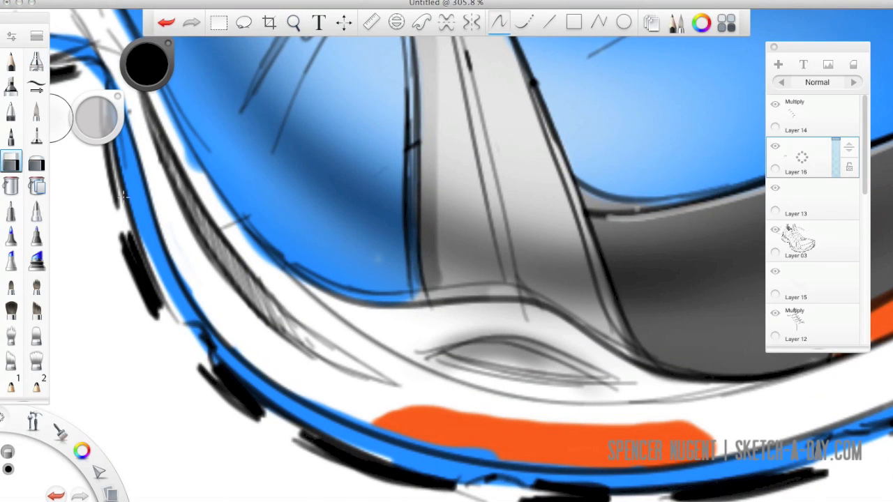
{"action": "left_click_drag", "start_coordinate": [432, 342], "coordinate": [593, 353]}
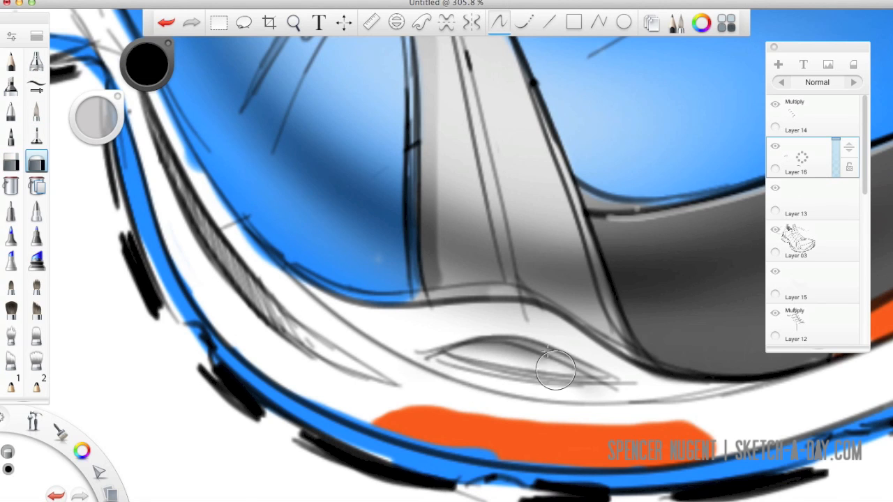
{"action": "left_click", "coordinate": [293, 23]}
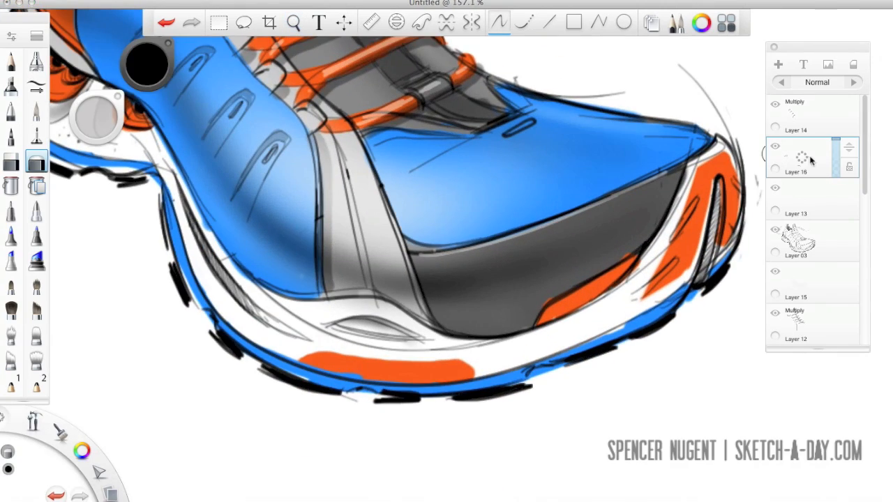
{"action": "left_click", "coordinate": [778, 63]}
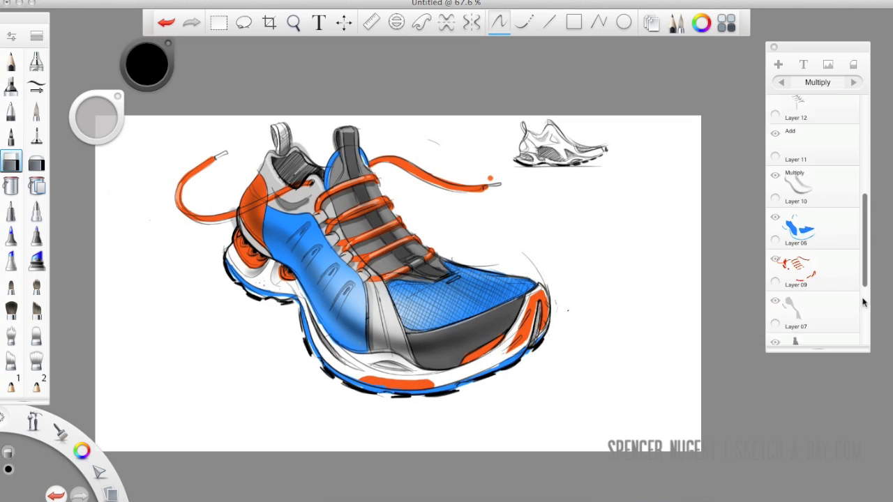
Step: Paint a solid black cast shadow from under the heel across beneath the whole shoe
{"action": "scroll", "scroll_direction": "down", "scroll_amount": 3}
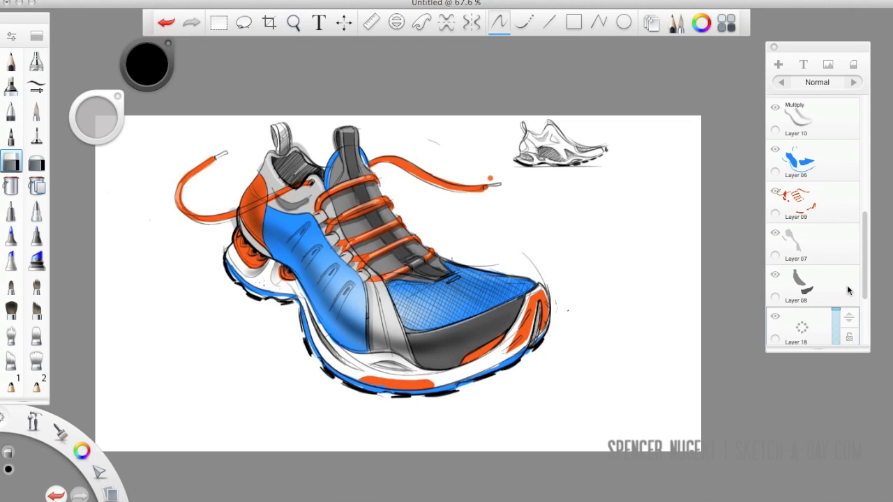
{"action": "scroll", "scroll_direction": "down", "scroll_amount": 3}
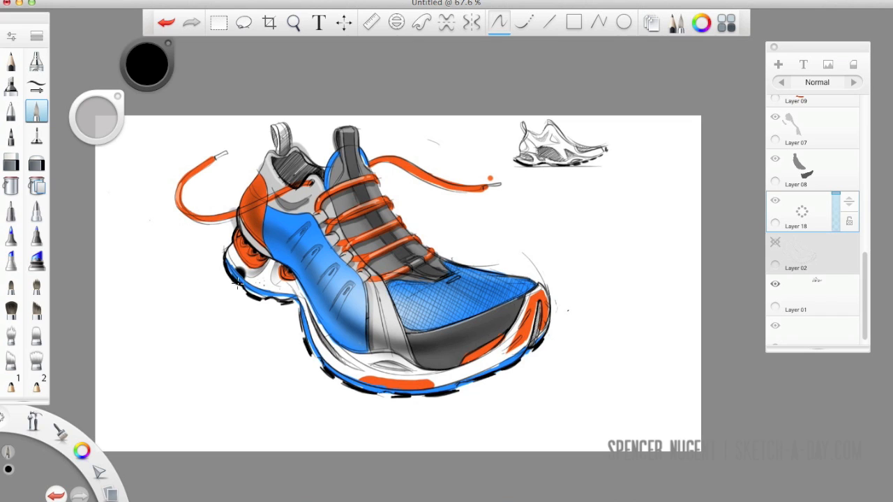
{"action": "left_click_drag", "start_coordinate": [234, 276], "coordinate": [293, 314]}
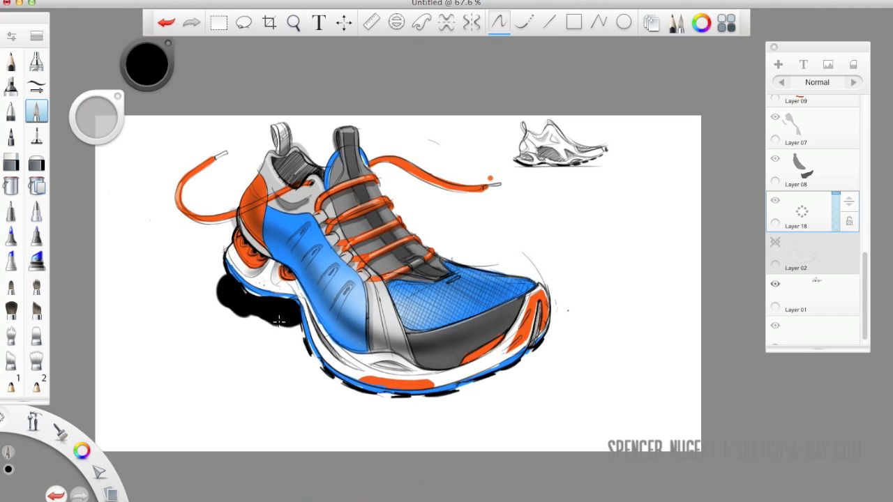
{"action": "left_click_drag", "start_coordinate": [272, 328], "coordinate": [547, 383]}
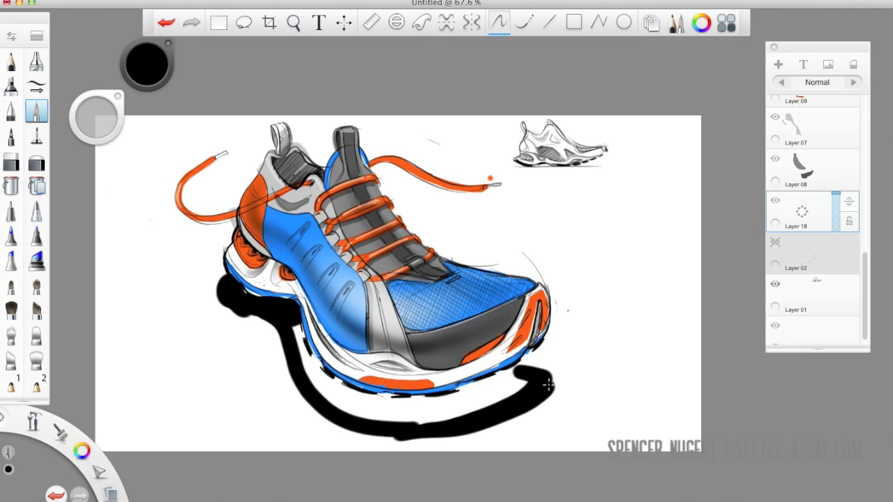
{"action": "left_click_drag", "start_coordinate": [548, 386], "coordinate": [415, 410]}
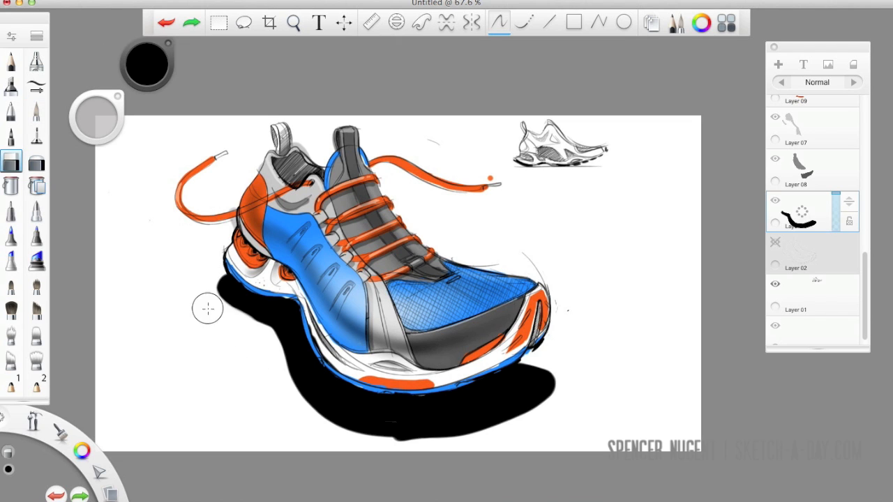
{"action": "mouse_move", "coordinate": [386, 447]}
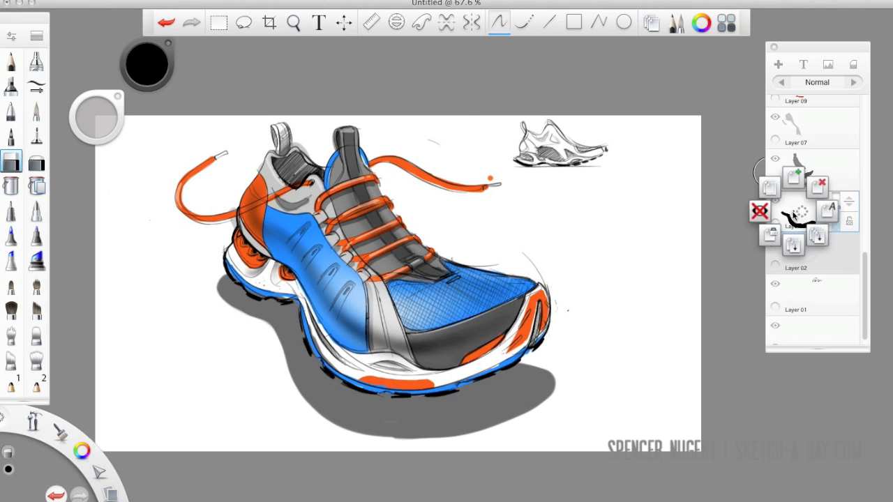
Step: Add a layer above the shadow, set up a broader soft airbrush, and zoom in on the shoe
{"action": "left_click", "coordinate": [36, 62]}
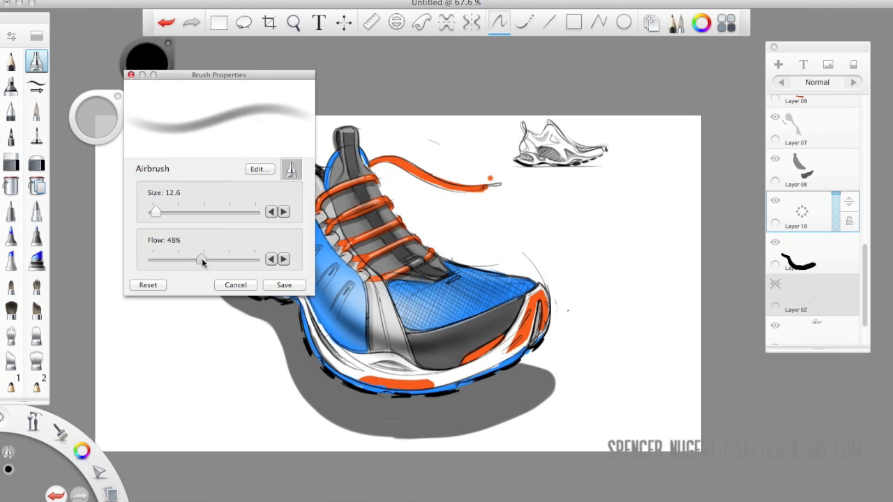
{"action": "left_click", "coordinate": [235, 285]}
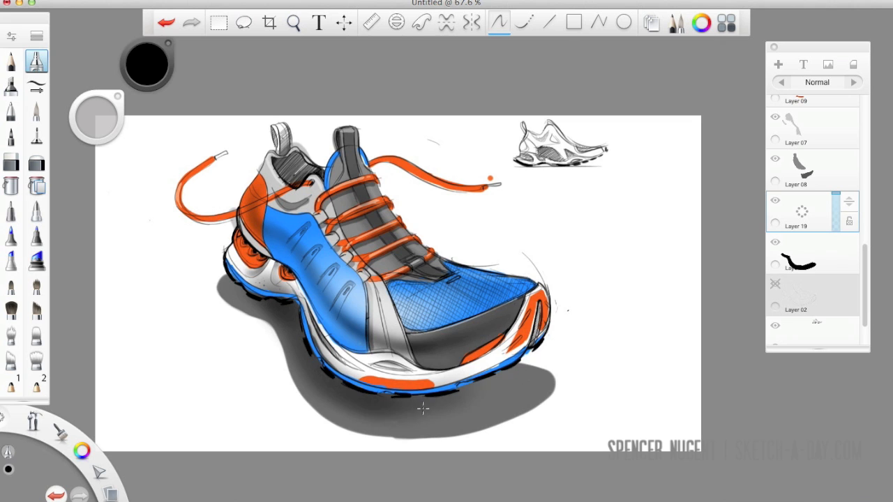
{"action": "left_click", "coordinate": [11, 162]}
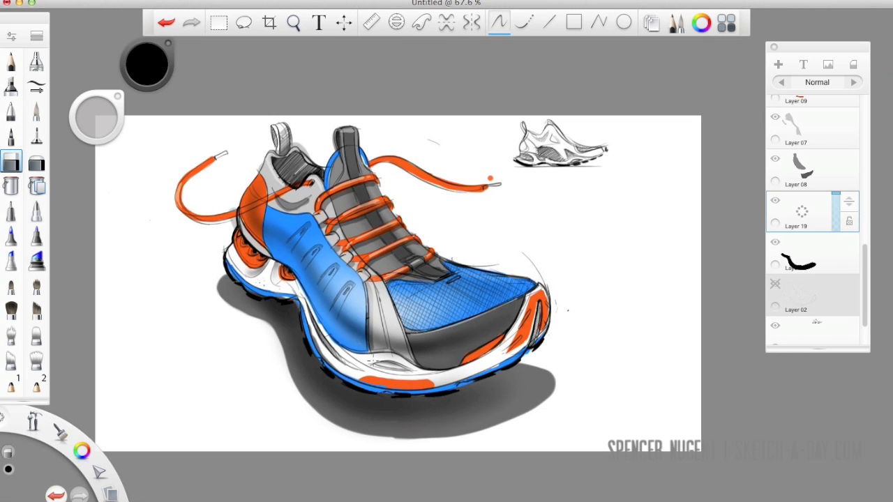
{"action": "left_click", "coordinate": [293, 23]}
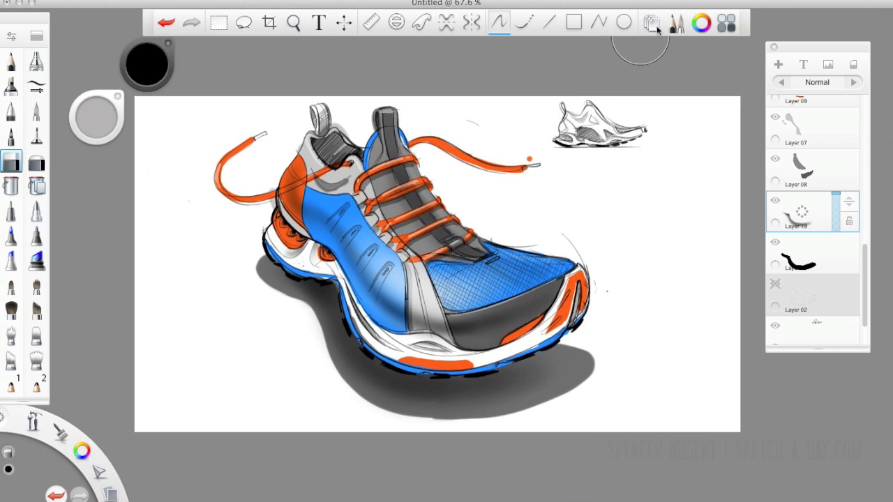
{"action": "left_click", "coordinate": [293, 22]}
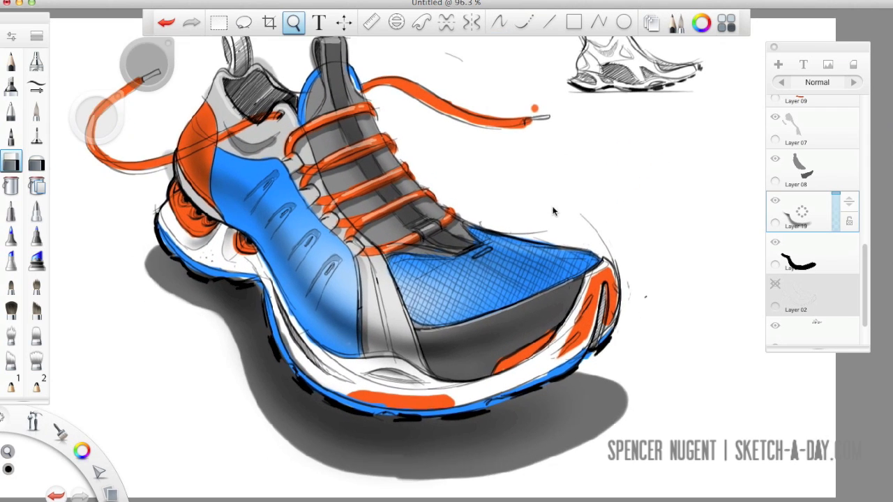